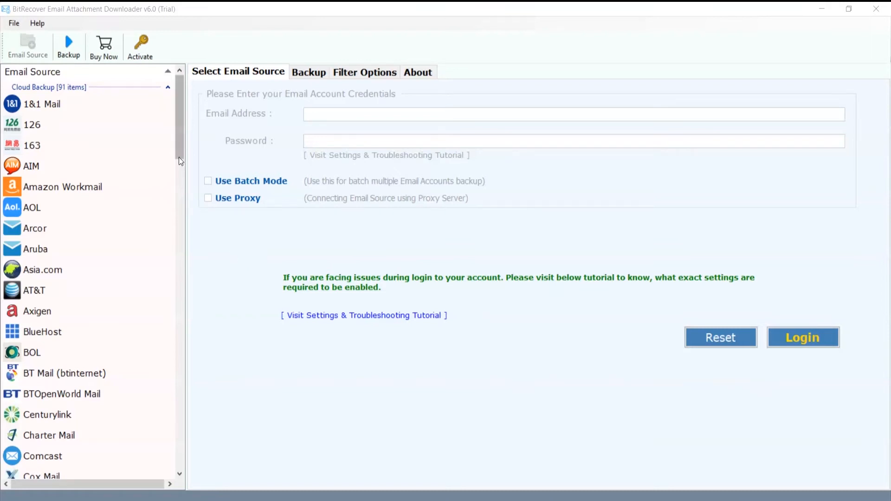
Select Gmail from the Email Source list.
{"action": "scroll", "scroll_direction": "down", "scroll_amount": 3}
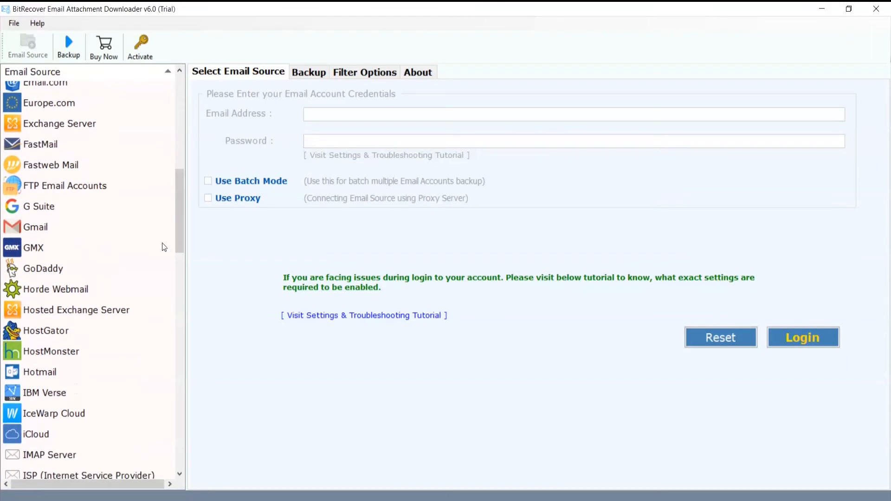
{"action": "left_click", "coordinate": [36, 226]}
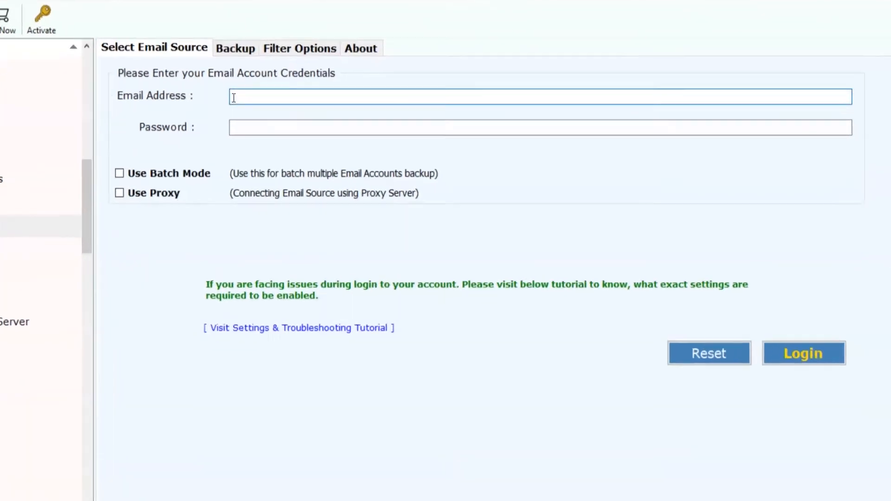
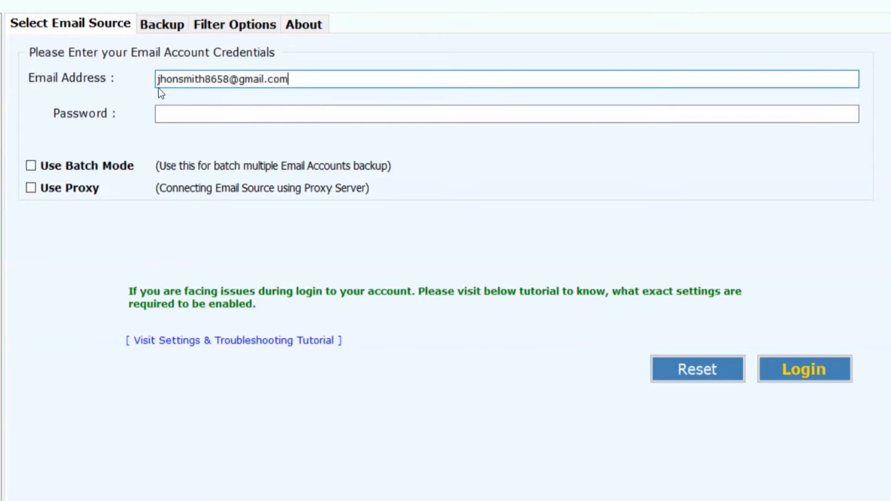
{"action": "left_click", "coordinate": [505, 114]}
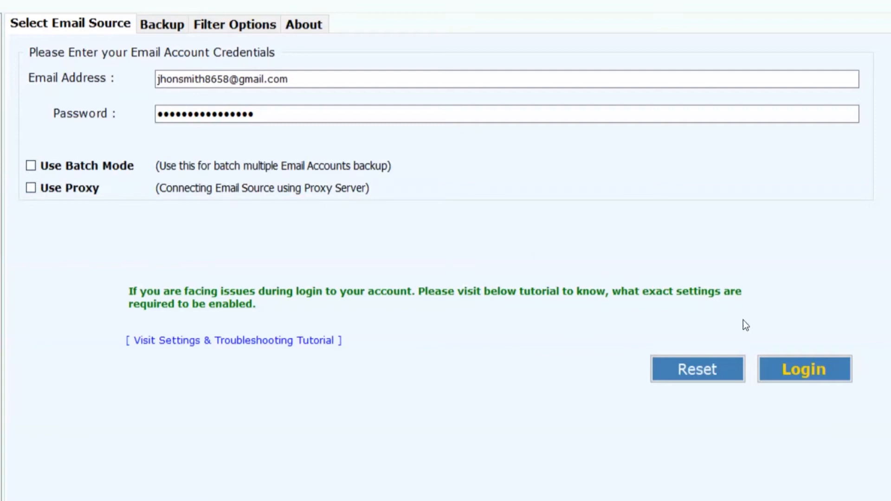
{"action": "left_click", "coordinate": [803, 369]}
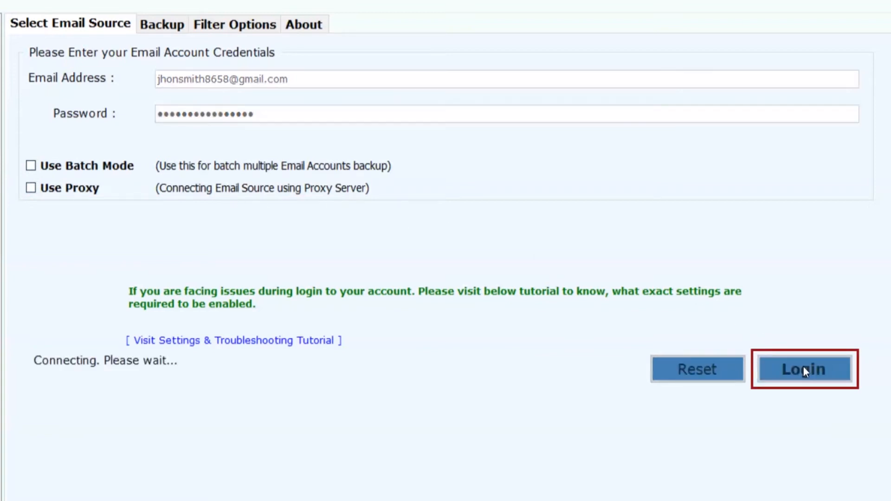
{"action": "left_click", "coordinate": [804, 368]}
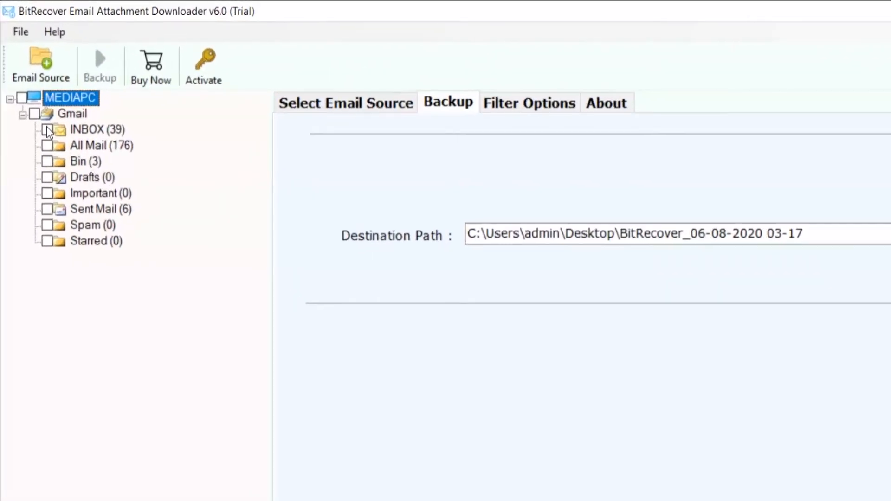
Check INBOX and All Mail, and set the destination to the C:\Output folder.
{"action": "left_click", "coordinate": [48, 145]}
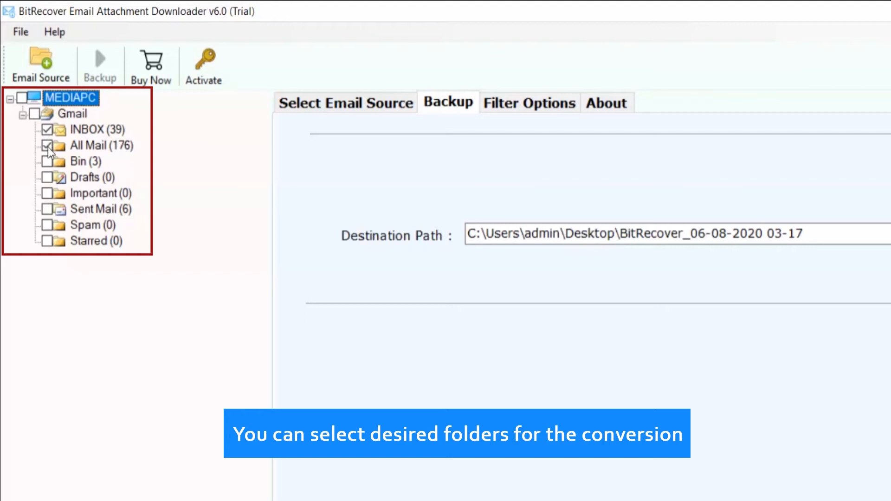
{"action": "left_click", "coordinate": [48, 162]}
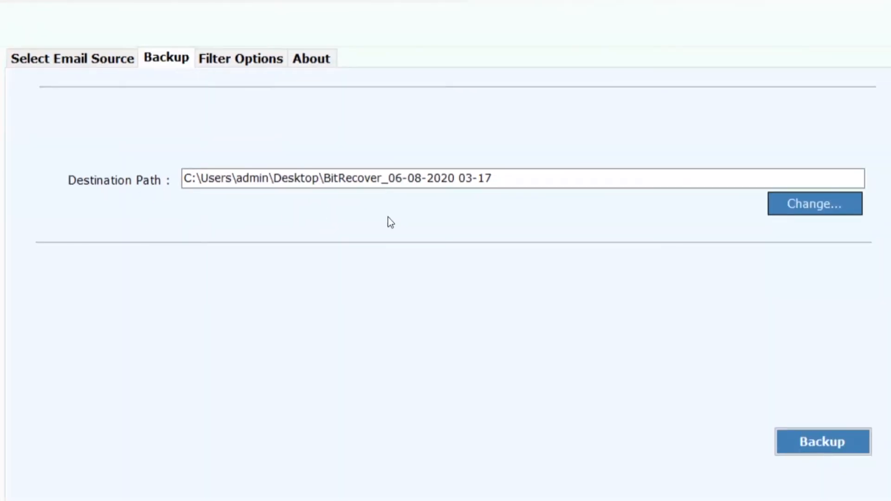
{"action": "left_click", "coordinate": [814, 203]}
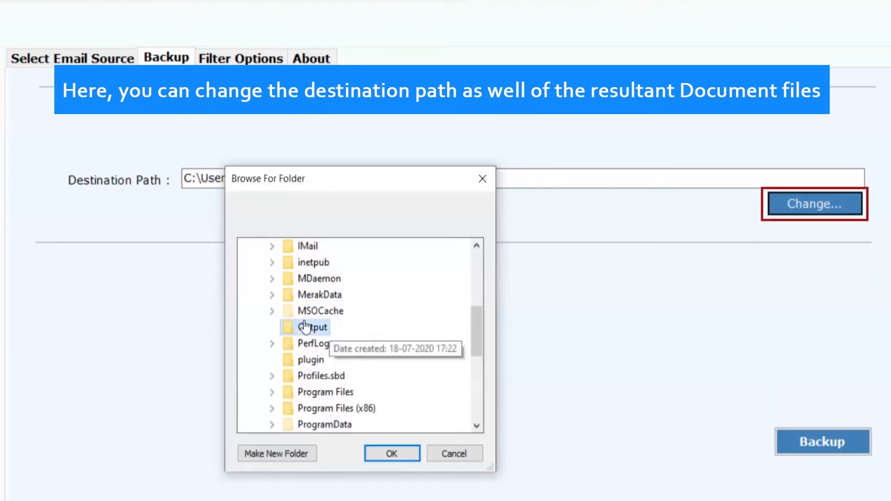
{"action": "left_click", "coordinate": [391, 453]}
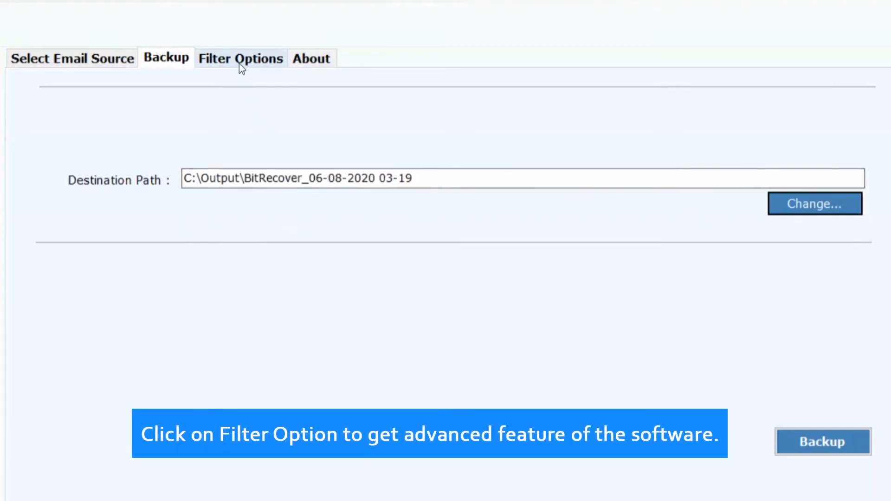
Leave Use Advance Settings off and enable Selective Export Settings for extracting attachments.
{"action": "left_click", "coordinate": [240, 58]}
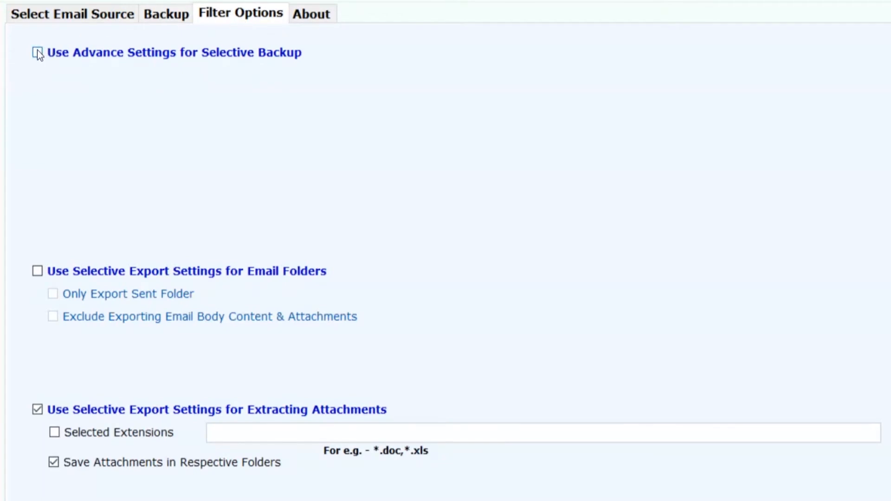
{"action": "left_click", "coordinate": [37, 52]}
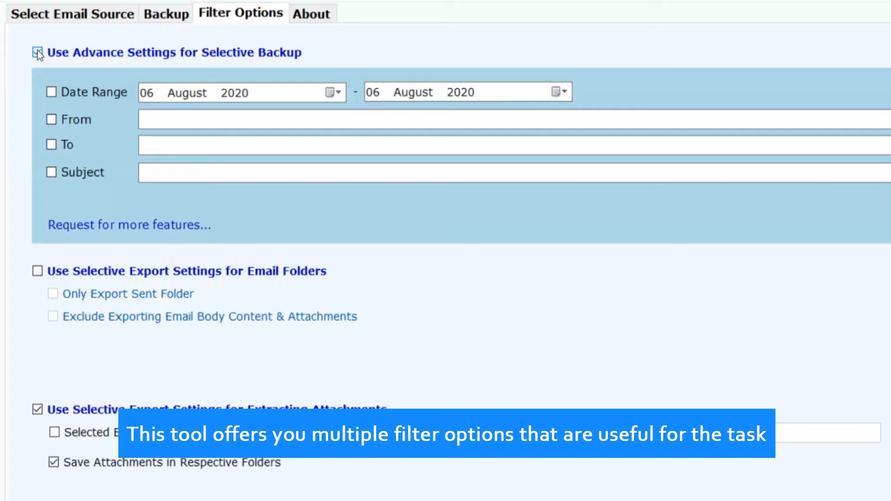
{"action": "left_click", "coordinate": [38, 53]}
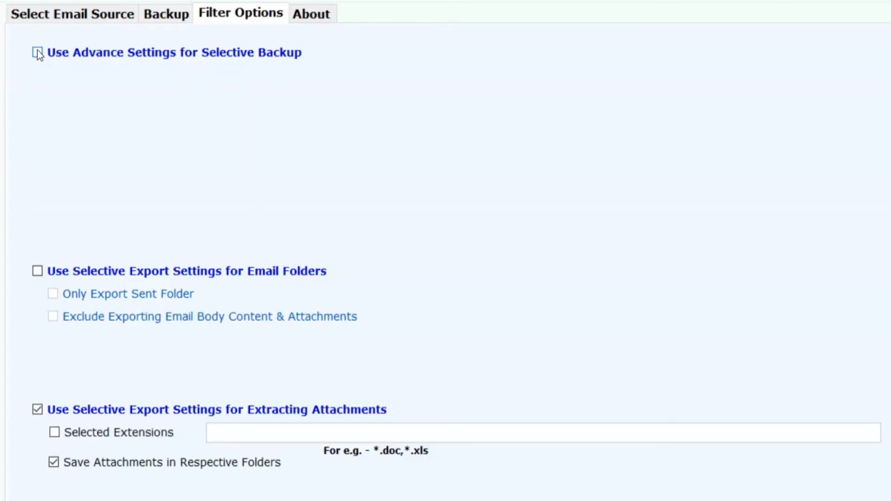
{"action": "left_click", "coordinate": [37, 410]}
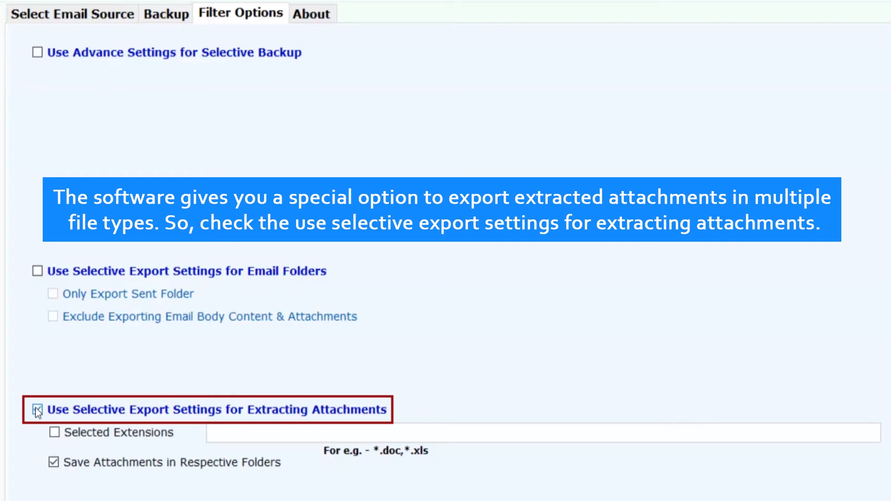
Limit attachments to *.docx, *.odt, *.txt, *.doc, *.pdf, saved in respective folders.
{"action": "left_click", "coordinate": [36, 409]}
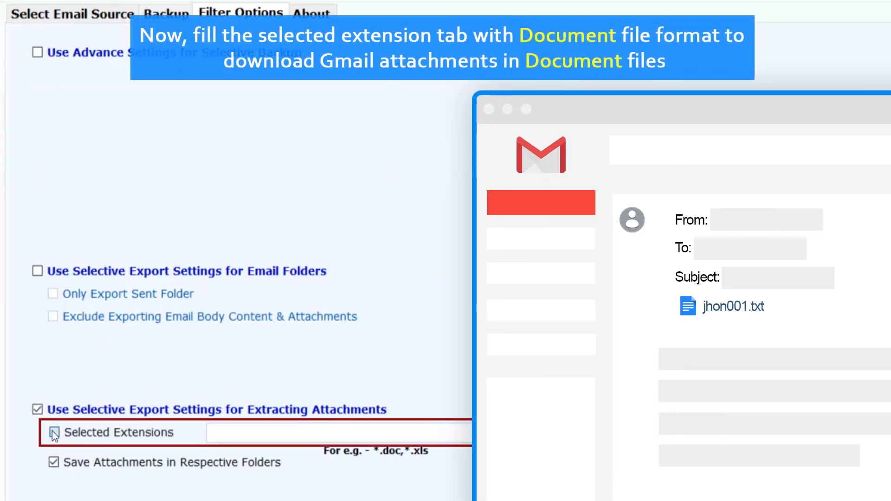
{"action": "left_click", "coordinate": [54, 432]}
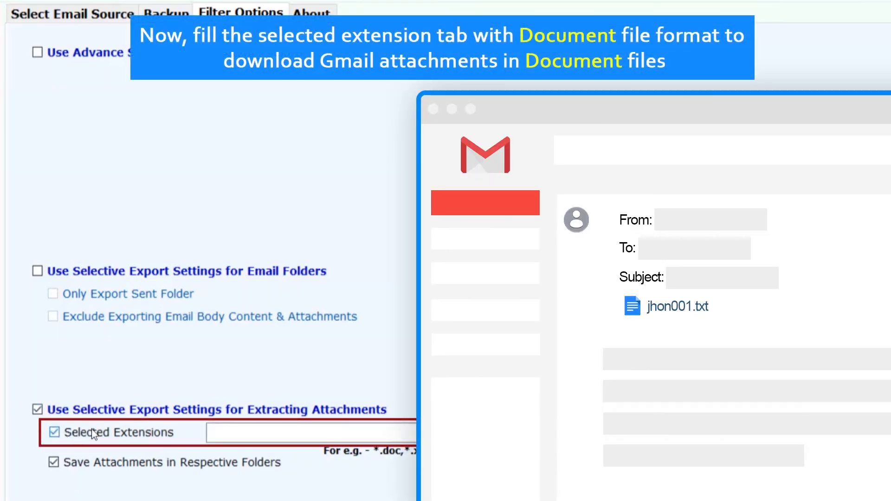
{"action": "type", "text": "*.docx,*.odt,*.txt,*.doc"}
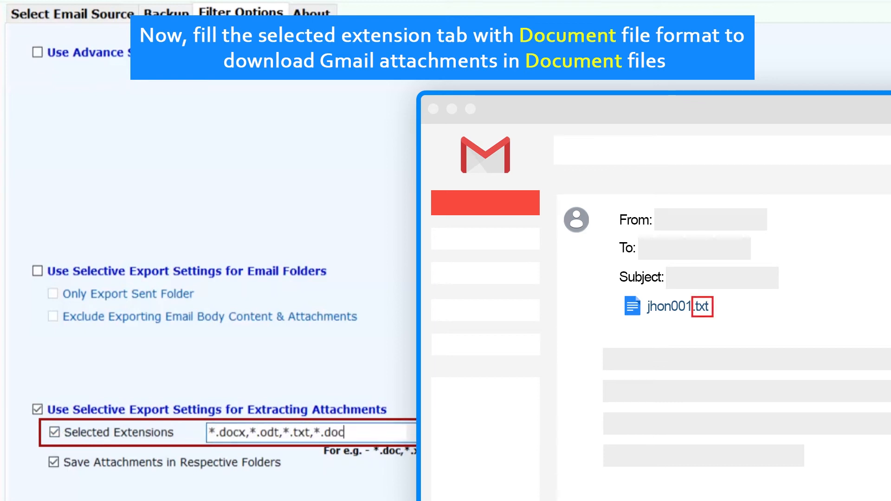
{"action": "type", "text": ",*.pdf"}
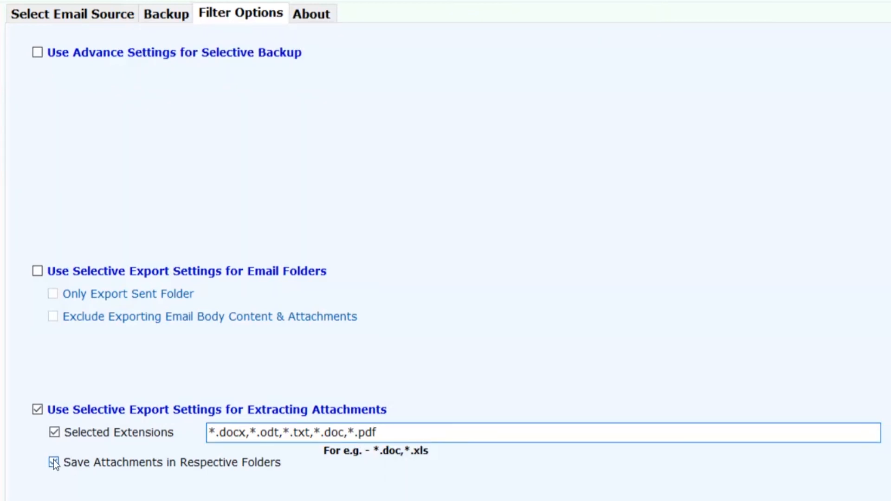
{"action": "left_click", "coordinate": [54, 463]}
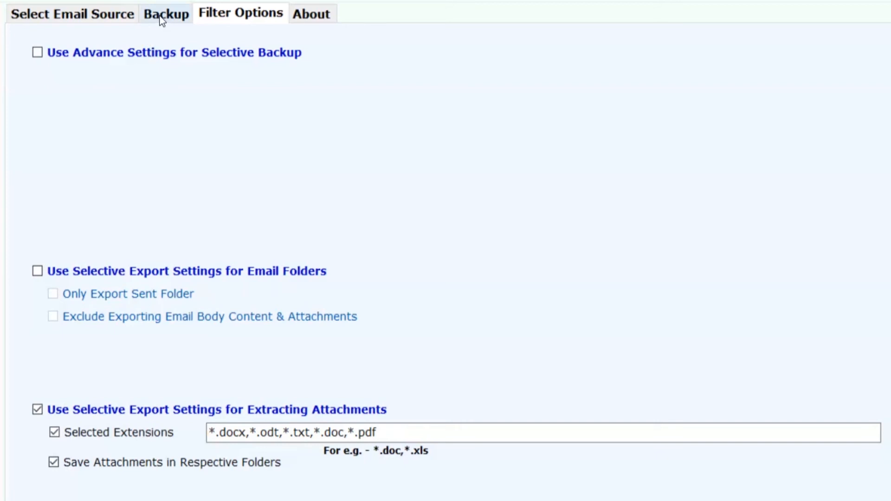
Run Backup to C:\Output, then acknowledge the completion and trial-limit messages.
{"action": "left_click", "coordinate": [166, 13]}
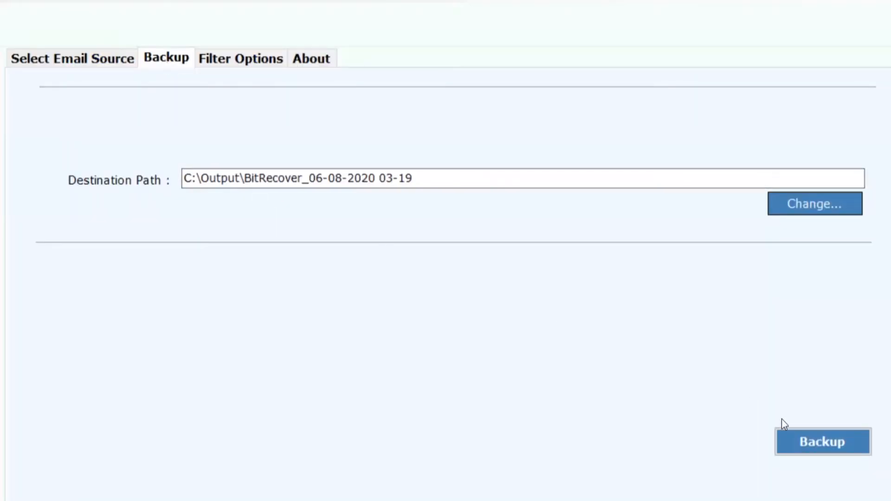
{"action": "left_click", "coordinate": [822, 441]}
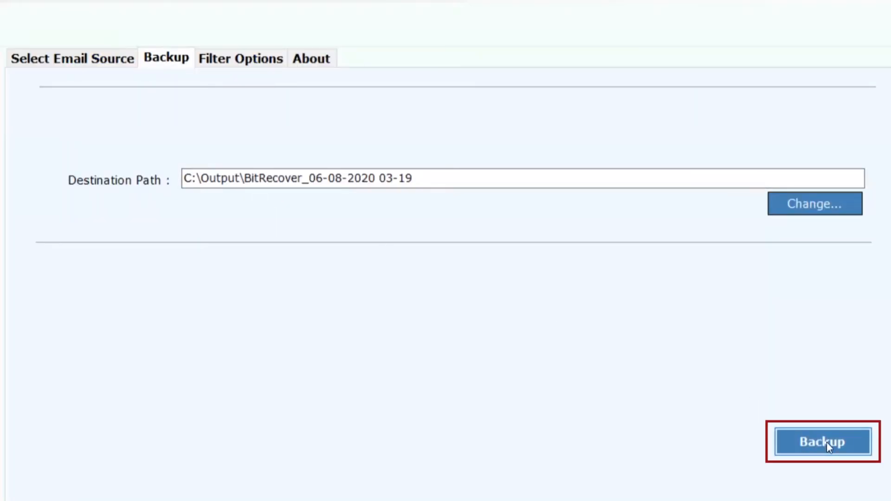
{"action": "left_click", "coordinate": [823, 441]}
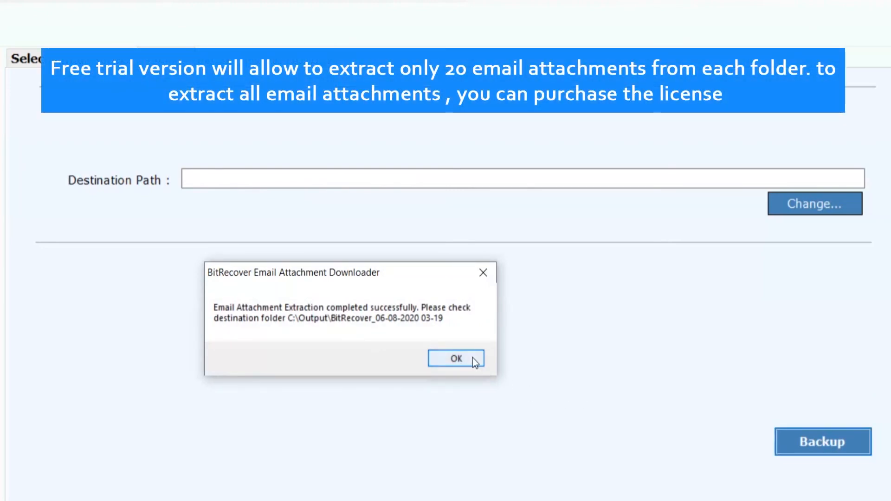
{"action": "left_click", "coordinate": [456, 358]}
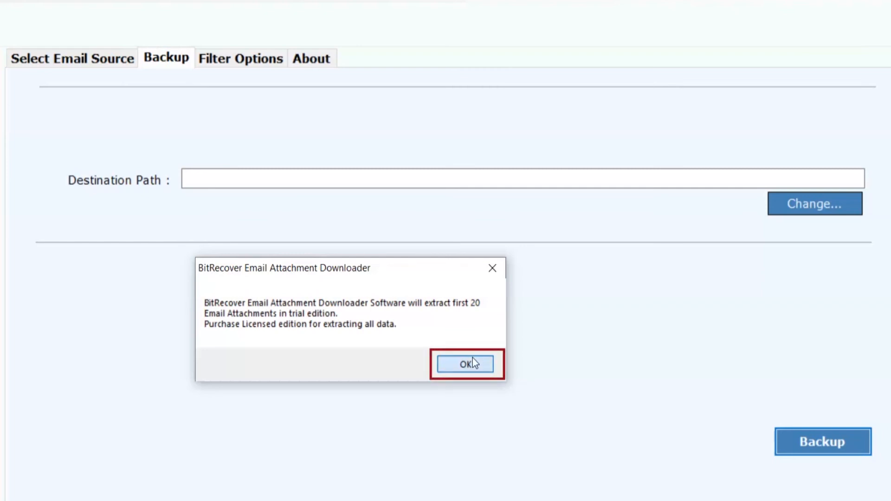
{"action": "left_click", "coordinate": [465, 364]}
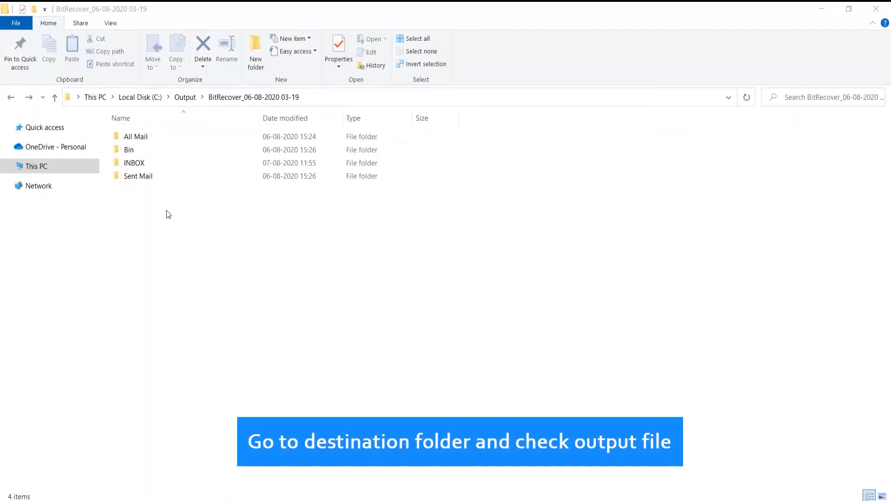
Open the INBOX folder listing the extracted docx, odt, txt and pdf files.
{"action": "left_click", "coordinate": [134, 163]}
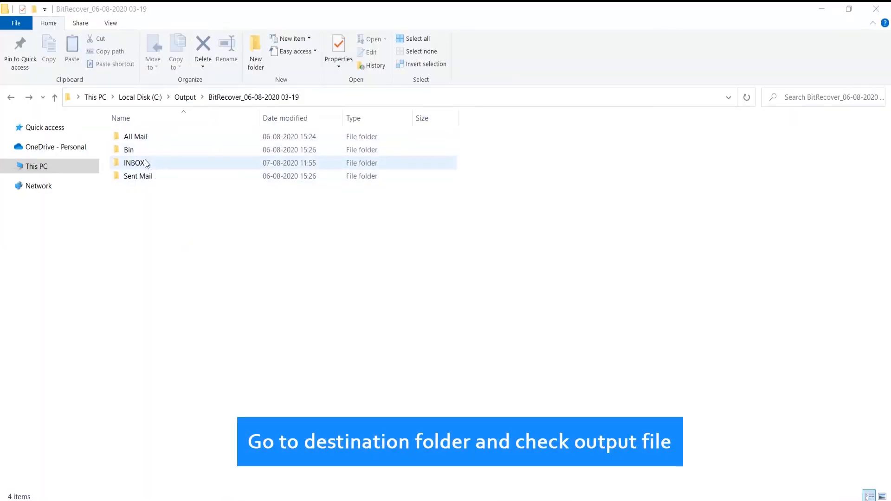
{"action": "double_click", "coordinate": [135, 162]}
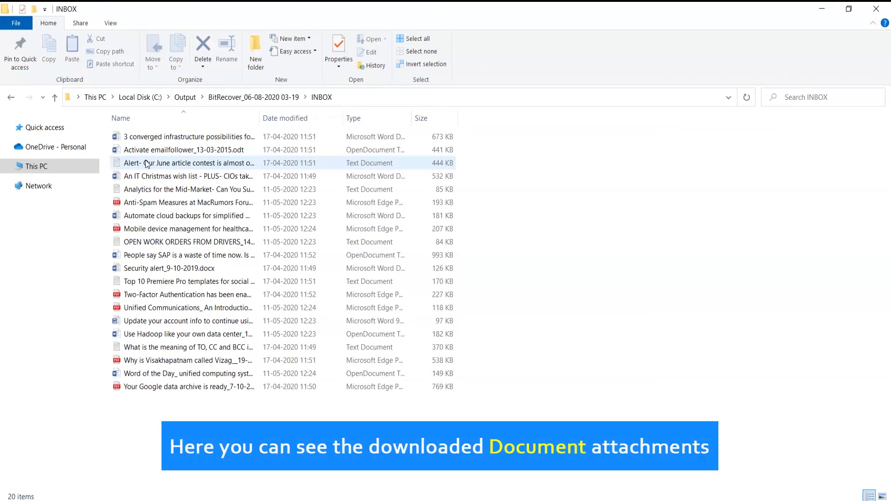